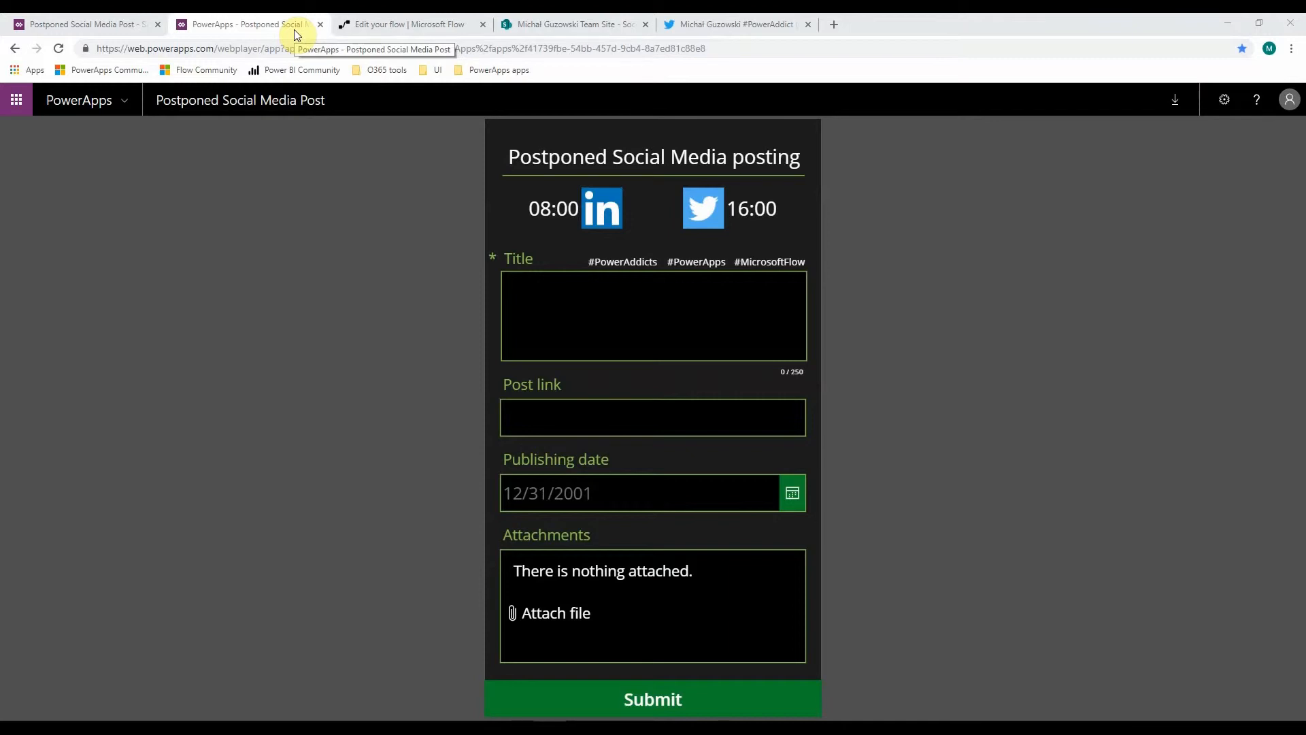
{"action": "mouse_move", "coordinate": [388, 502]}
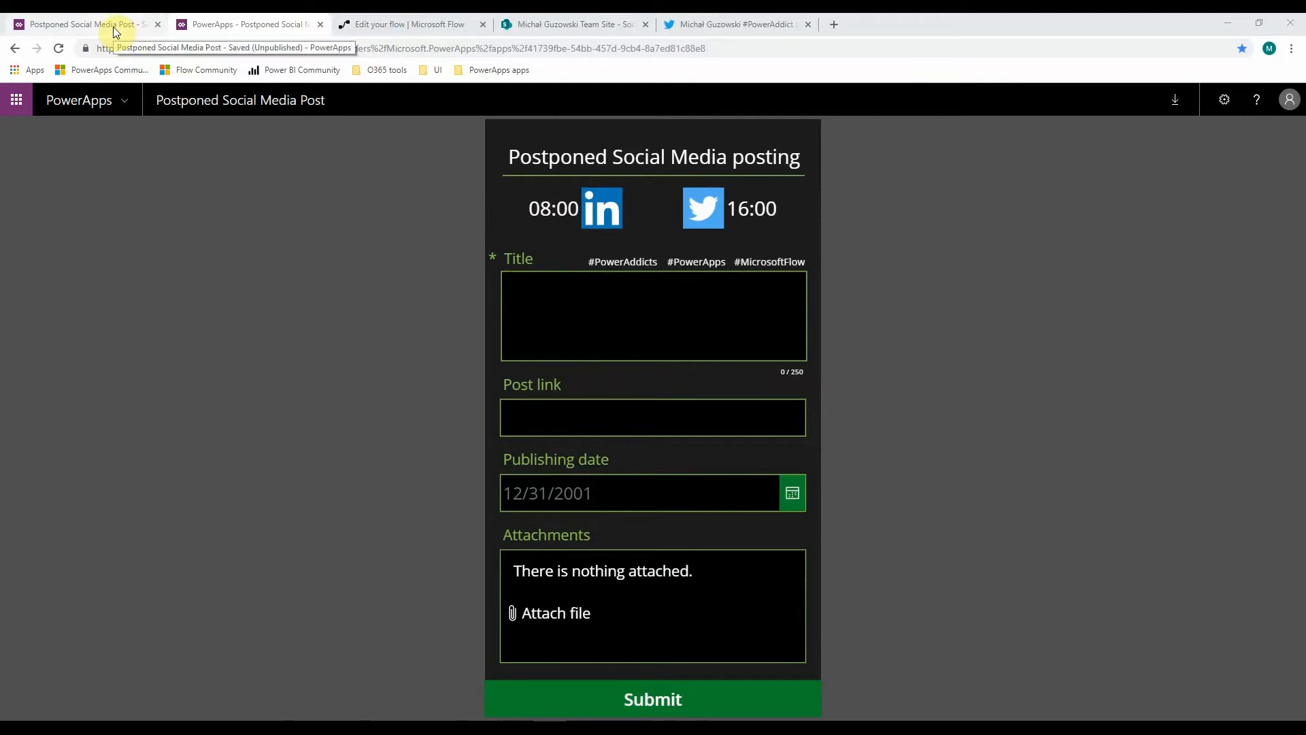
Open the posting form and type the post title 'Hi this is my scheduled' message.
{"action": "left_click", "coordinate": [95, 25]}
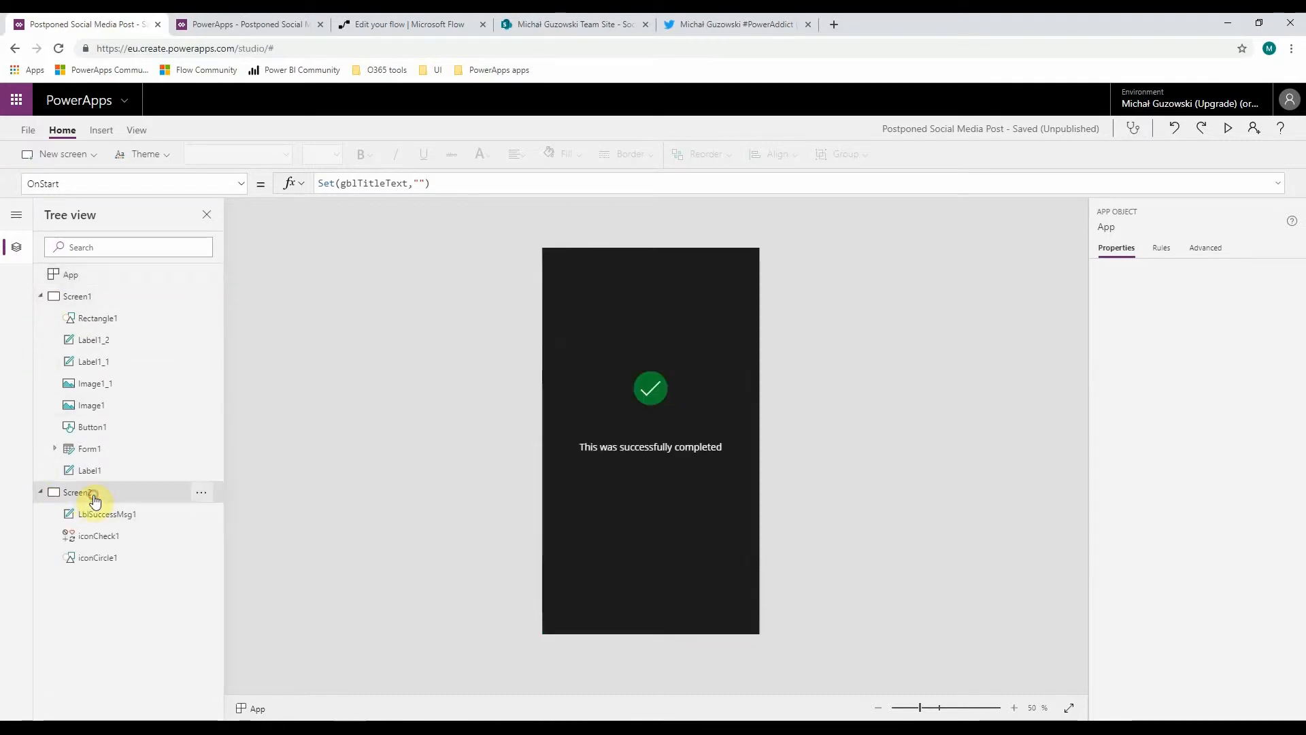
{"action": "left_click", "coordinate": [76, 296]}
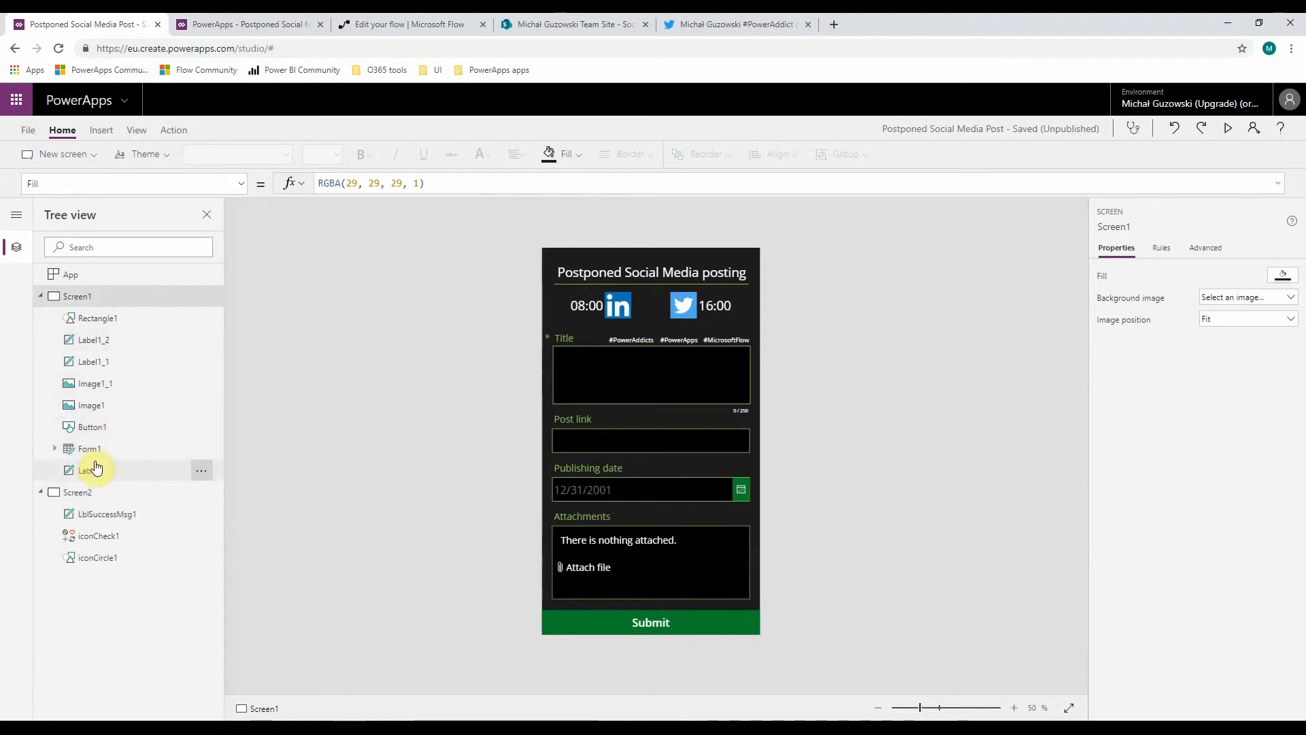
{"action": "left_click", "coordinate": [90, 448]}
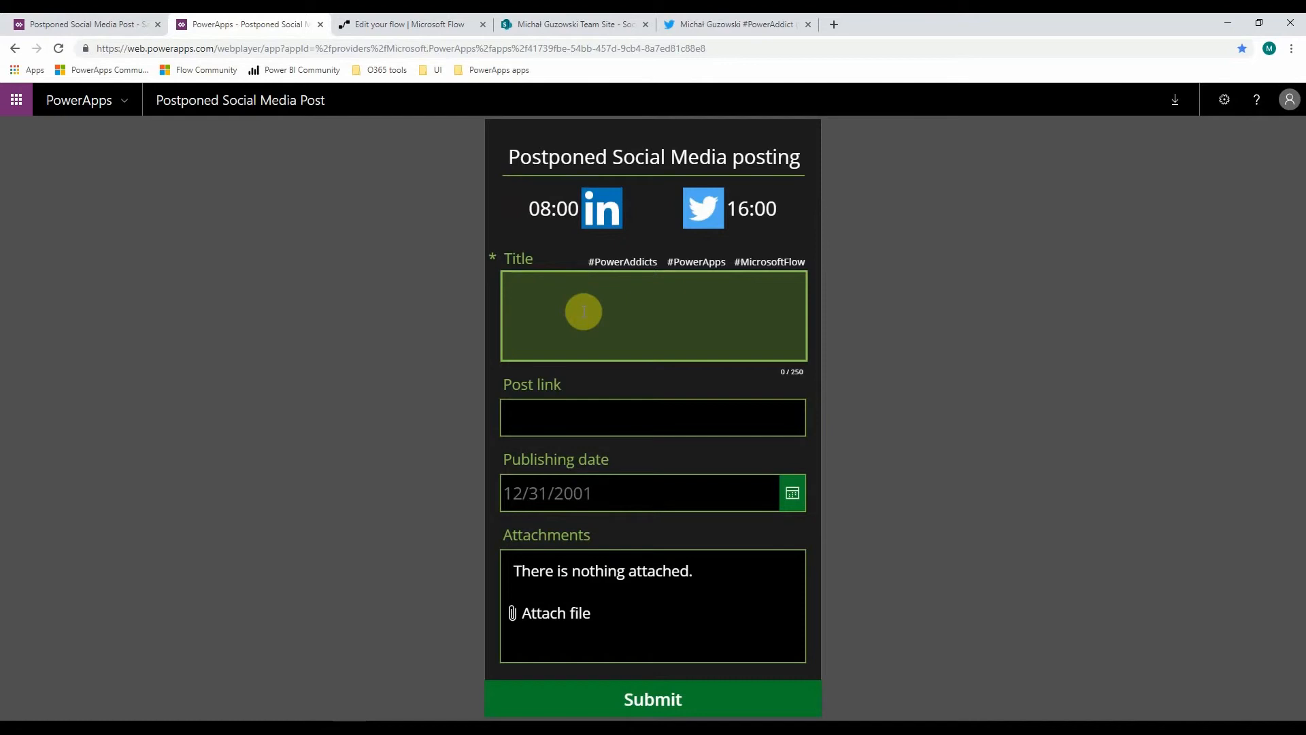
{"action": "type", "text": "Hi this is"}
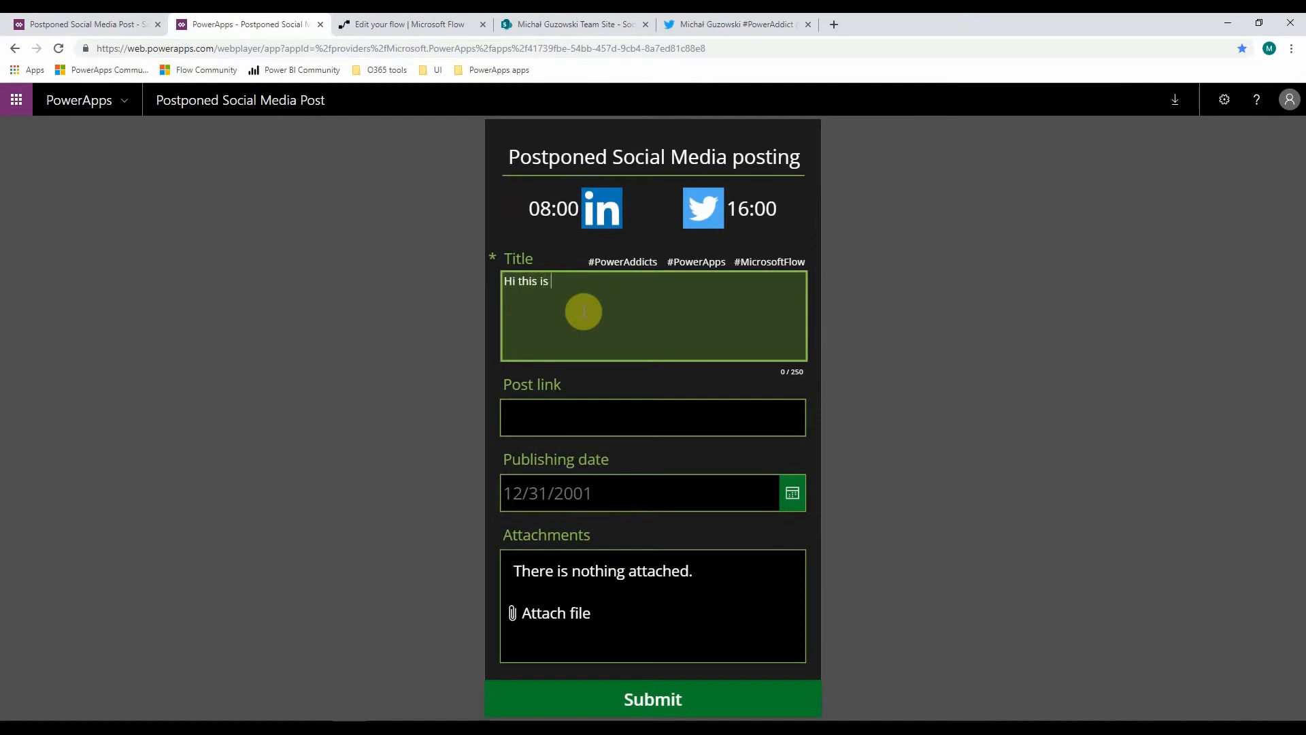
{"action": "type", "text": "my"}
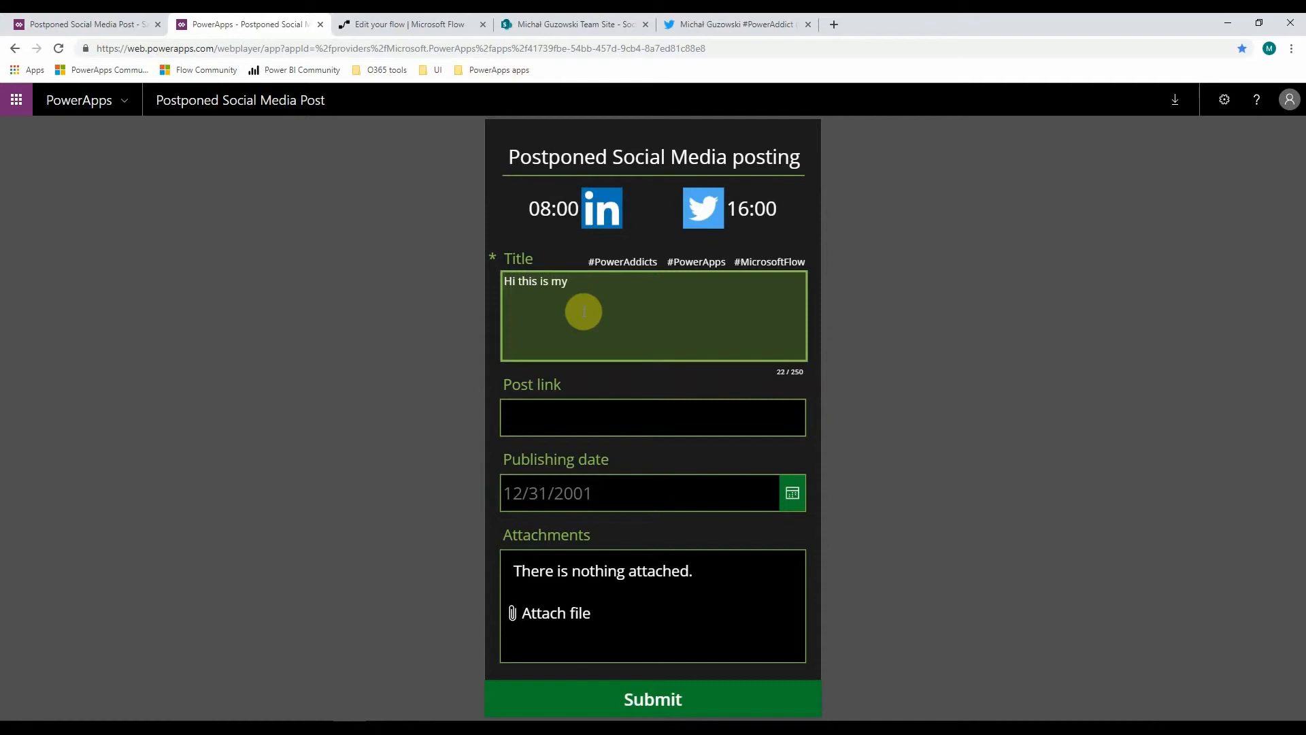
{"action": "type", "text": "scheduled post"}
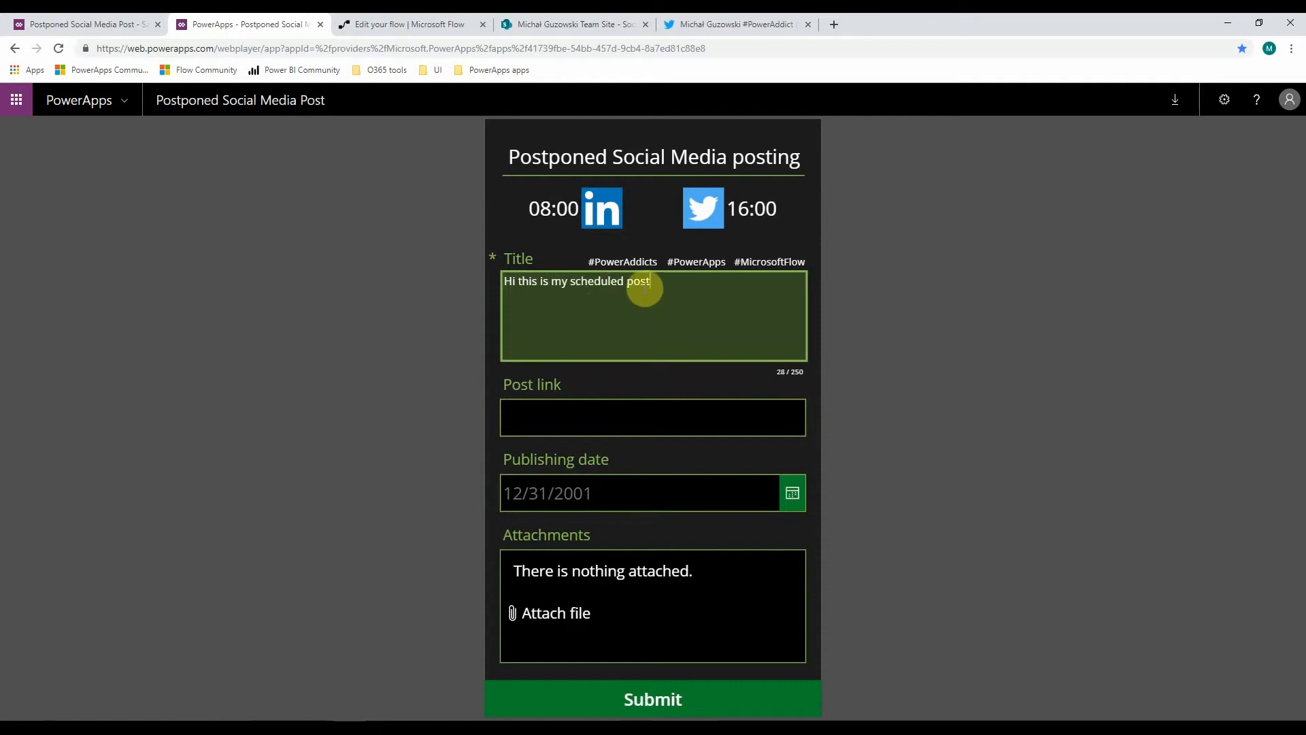
{"action": "left_click", "coordinate": [622, 262]}
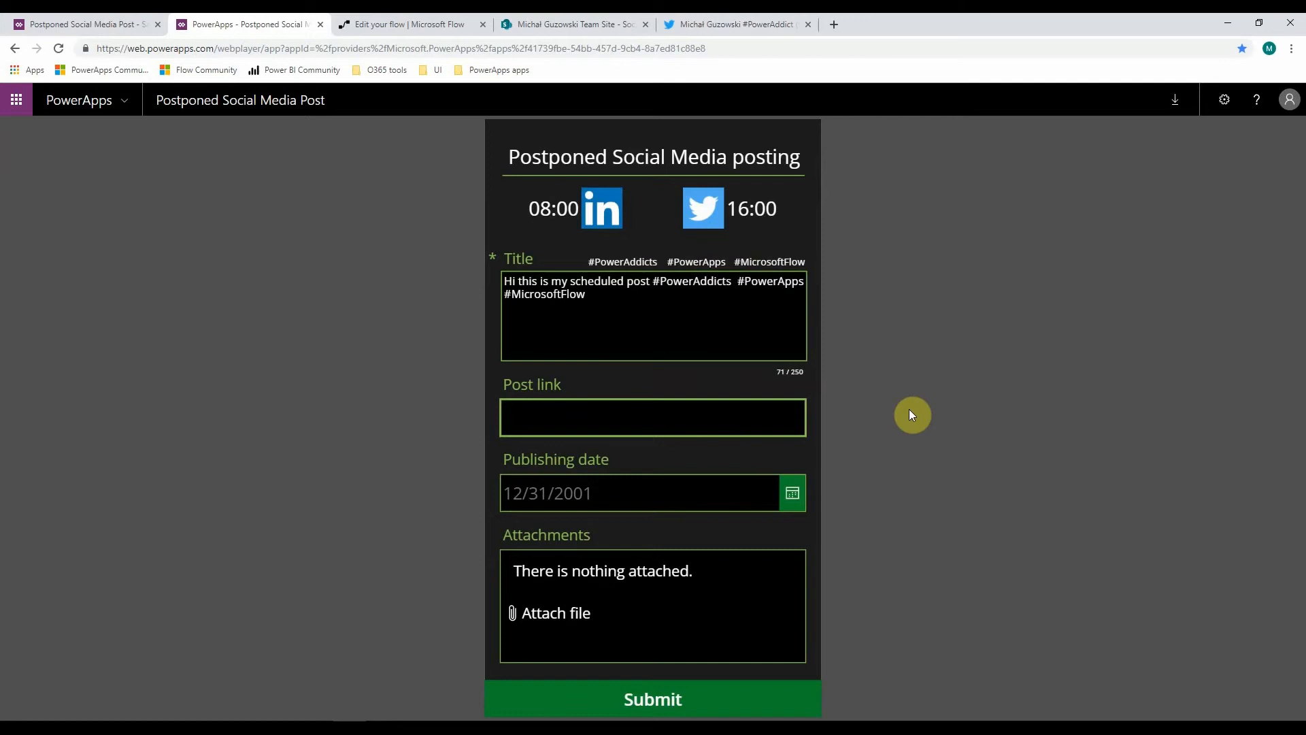
{"action": "type", "text": "ht"}
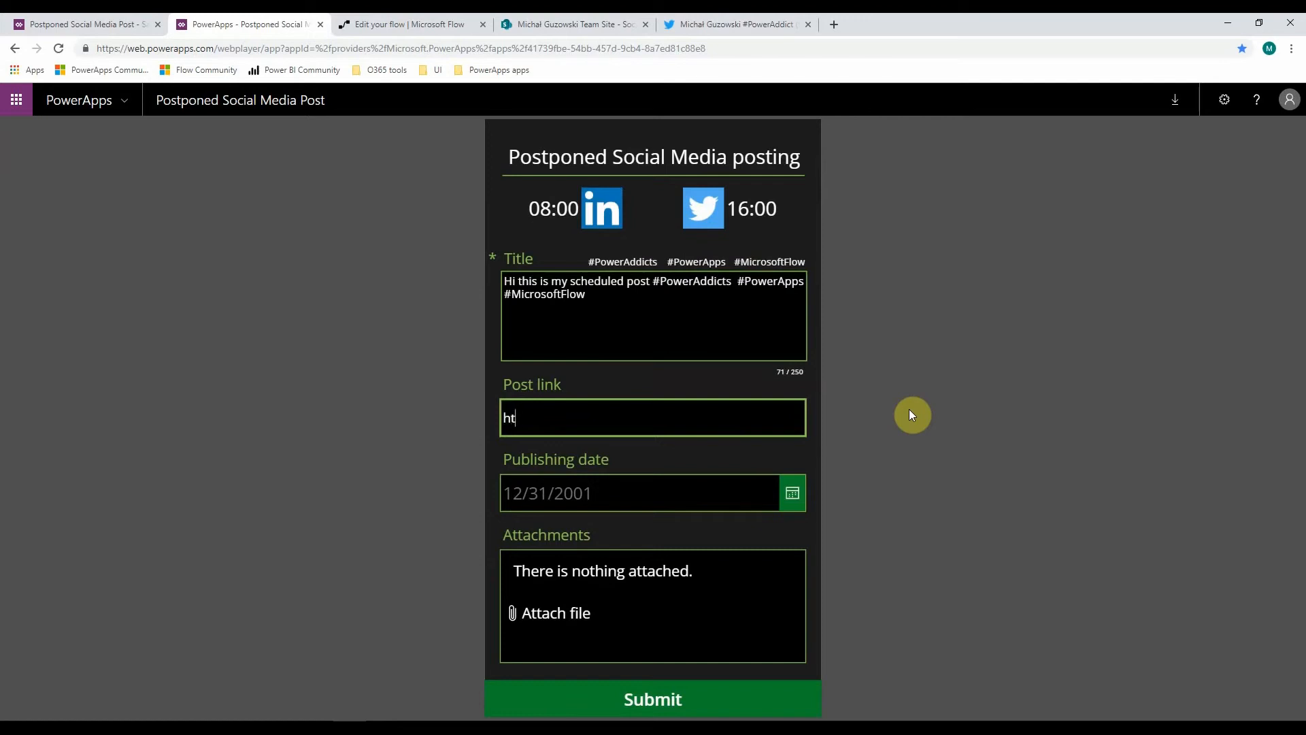
{"action": "type", "text": "tps://michalguzowski.pl"}
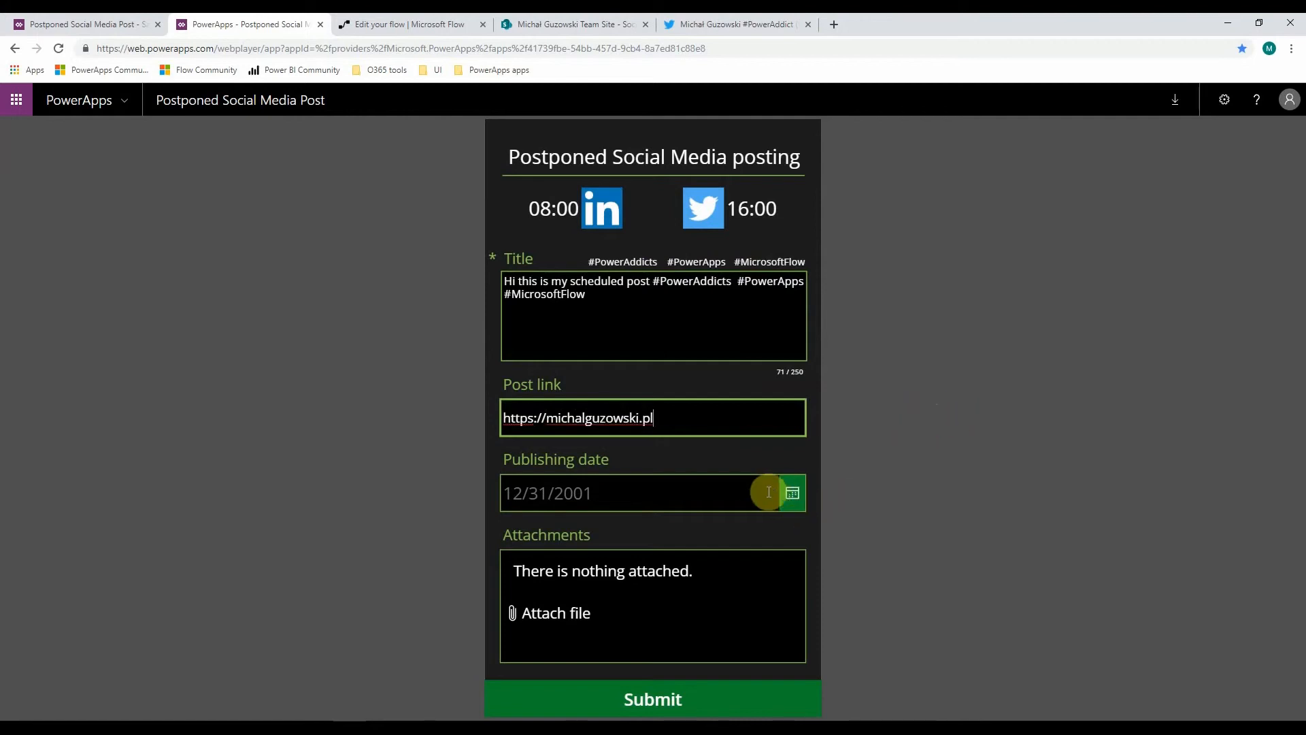
Set the publishing date to 5 May 2019, attach PowerApps300x300.png and submit the post.
{"action": "left_click", "coordinate": [792, 492]}
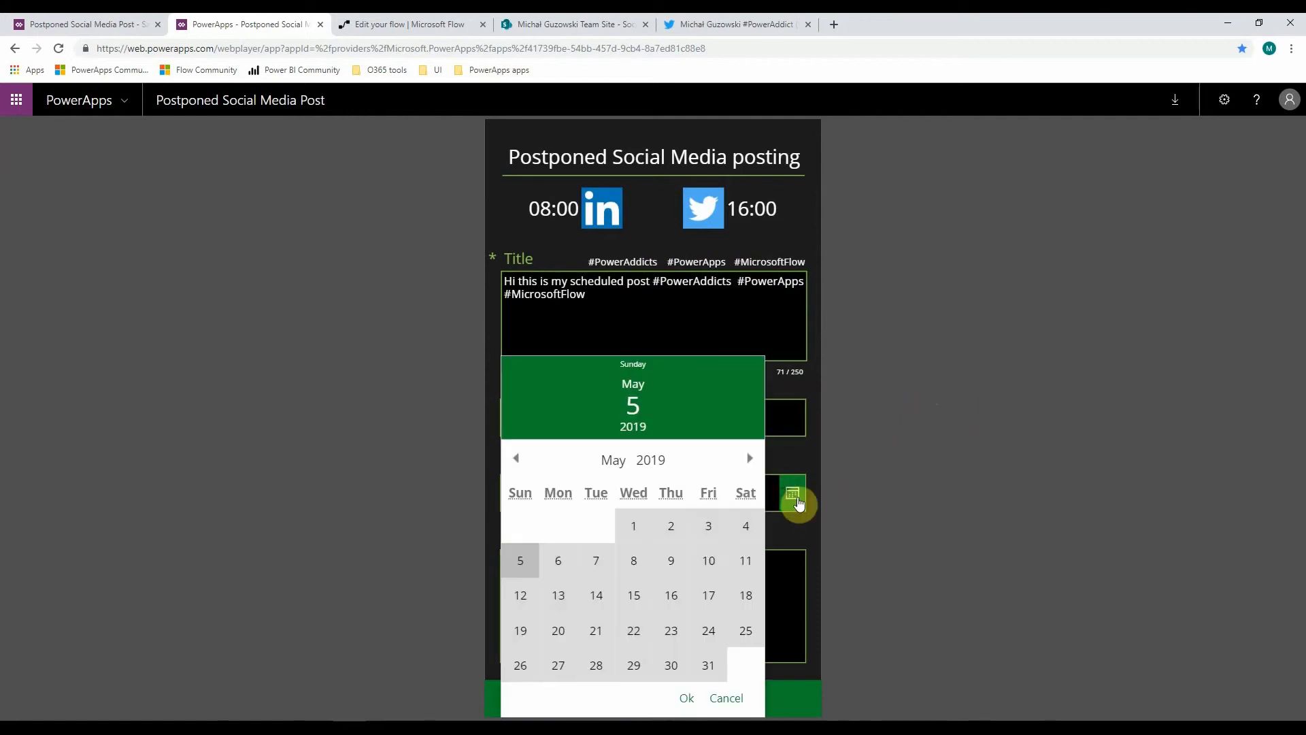
{"action": "left_click", "coordinate": [686, 698]}
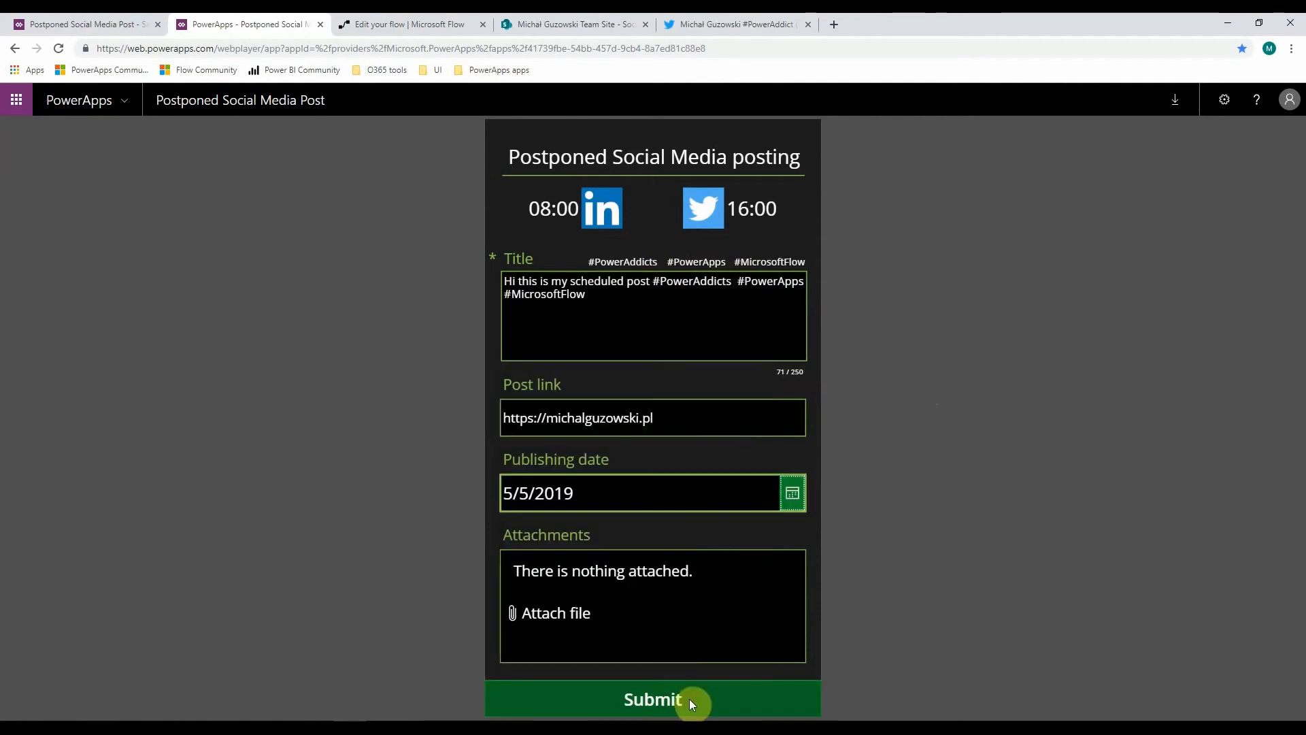
{"action": "left_click", "coordinate": [555, 613]}
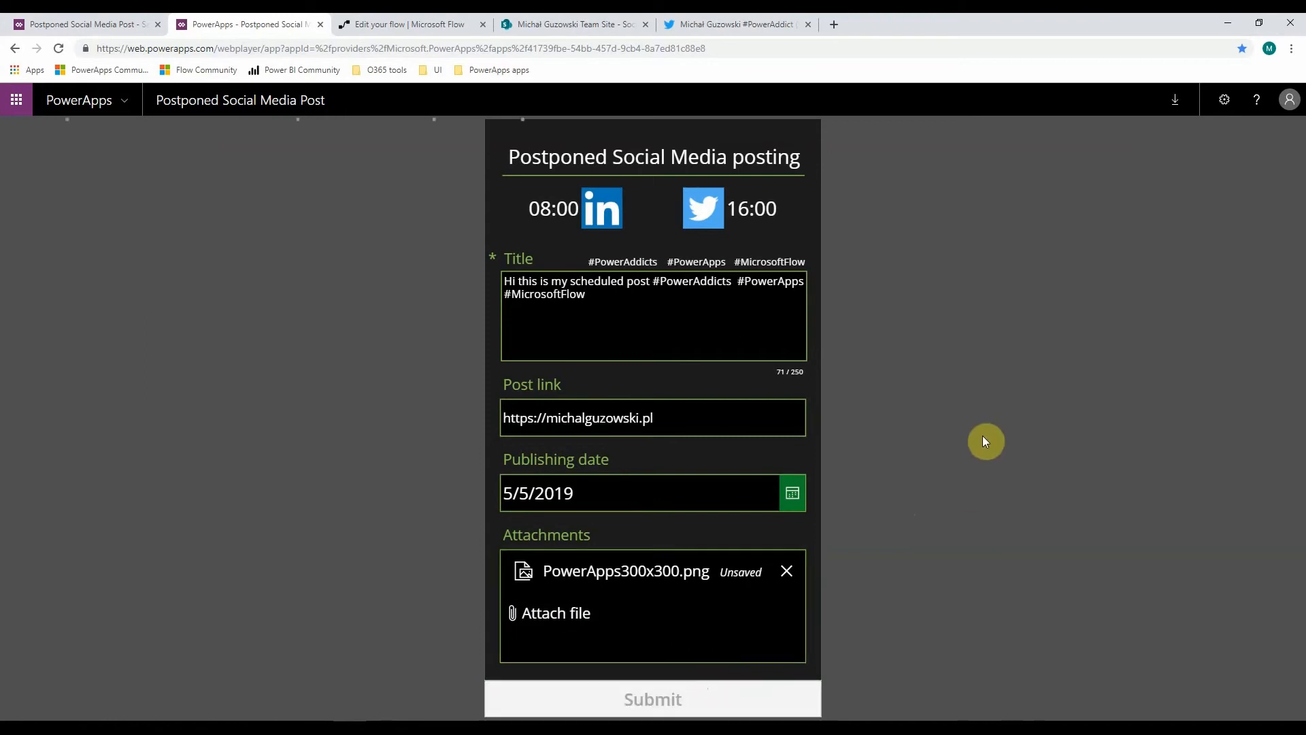
{"action": "left_click", "coordinate": [652, 699]}
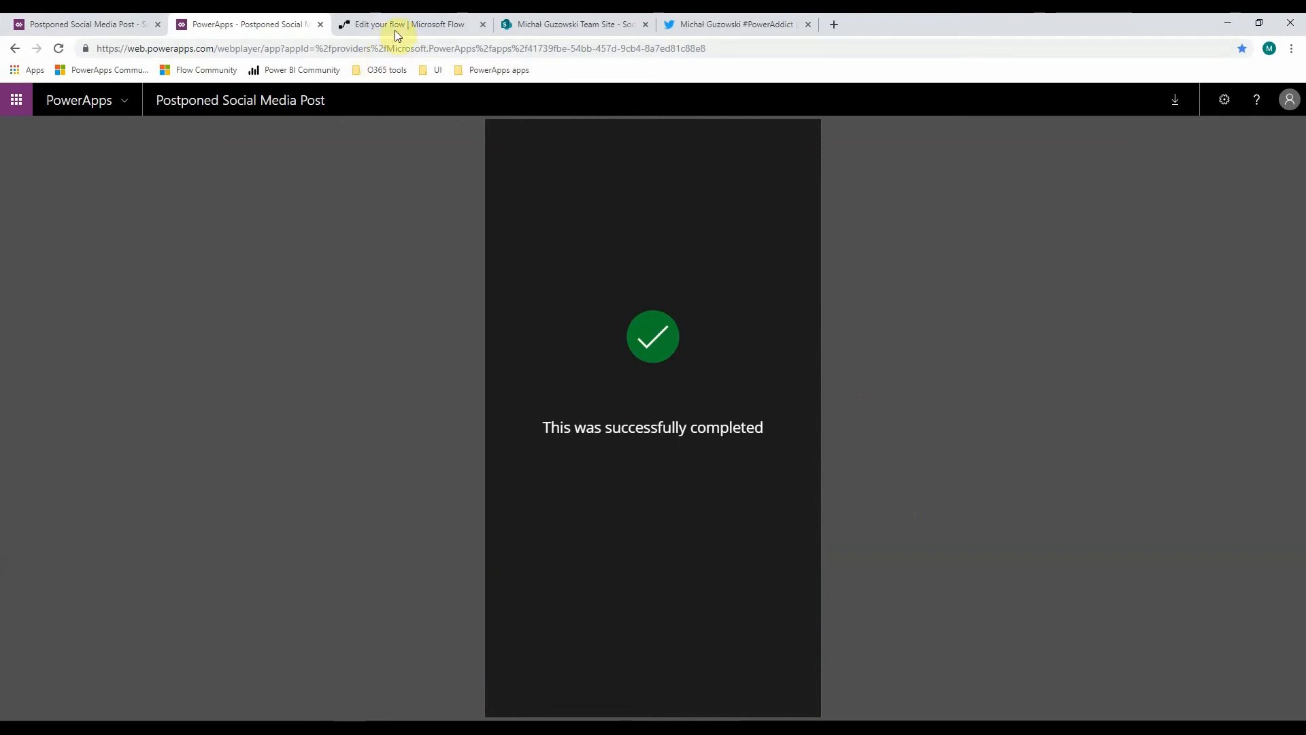
{"action": "mouse_move", "coordinate": [399, 33]}
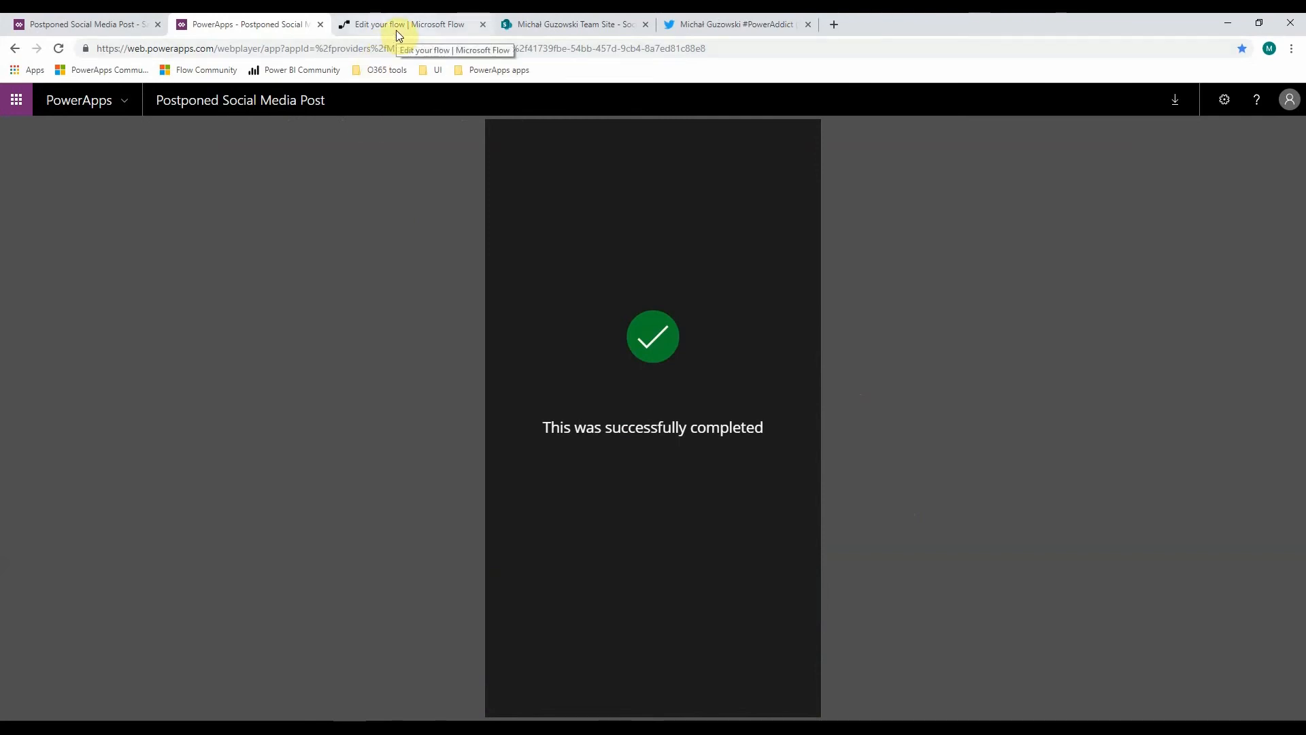
Open the currently running entry in Microsoft Flow's run history.
{"action": "left_click", "coordinate": [408, 24]}
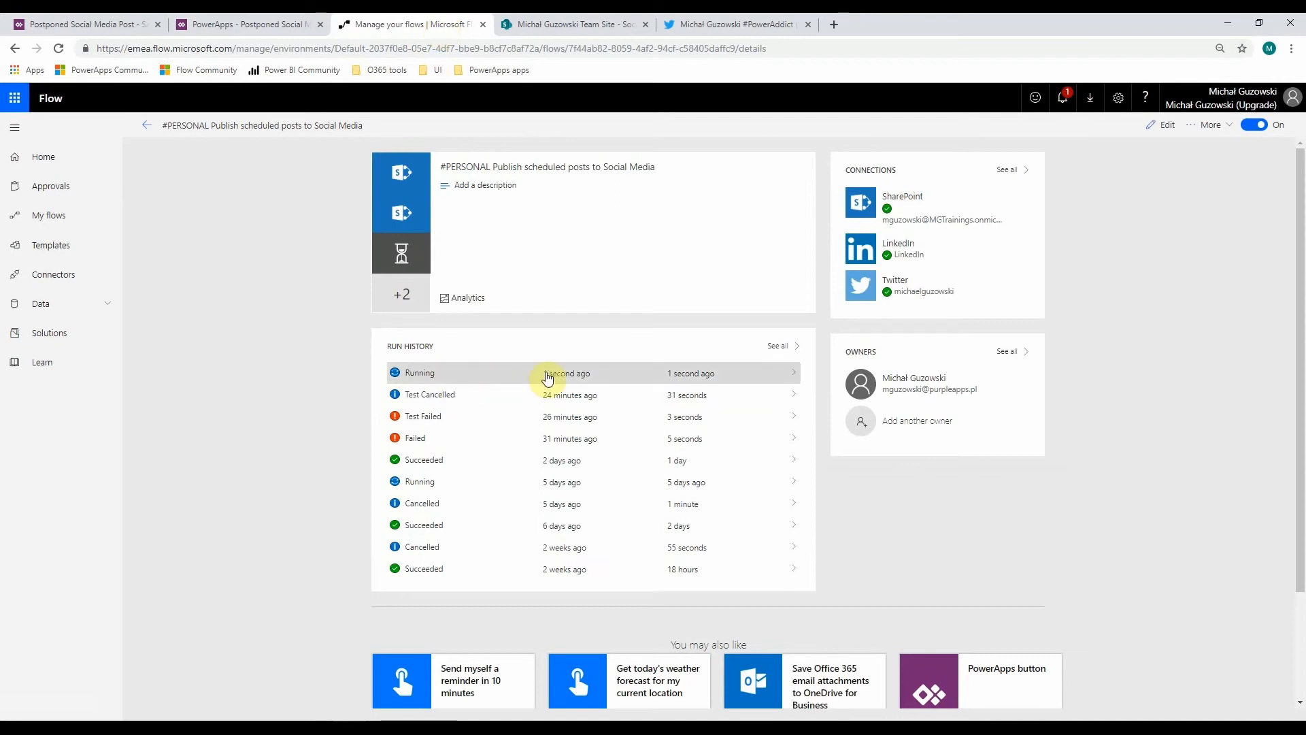
{"action": "mouse_move", "coordinate": [767, 379]}
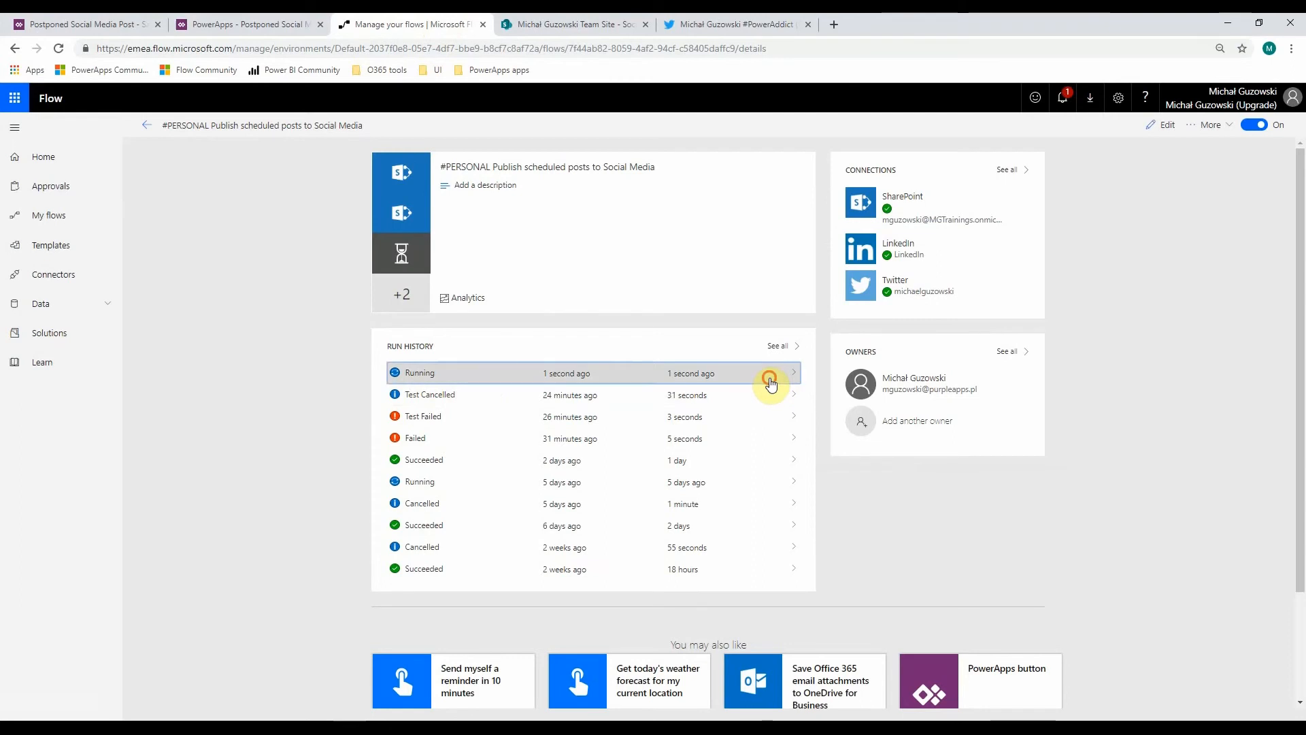
{"action": "left_click", "coordinate": [771, 372]}
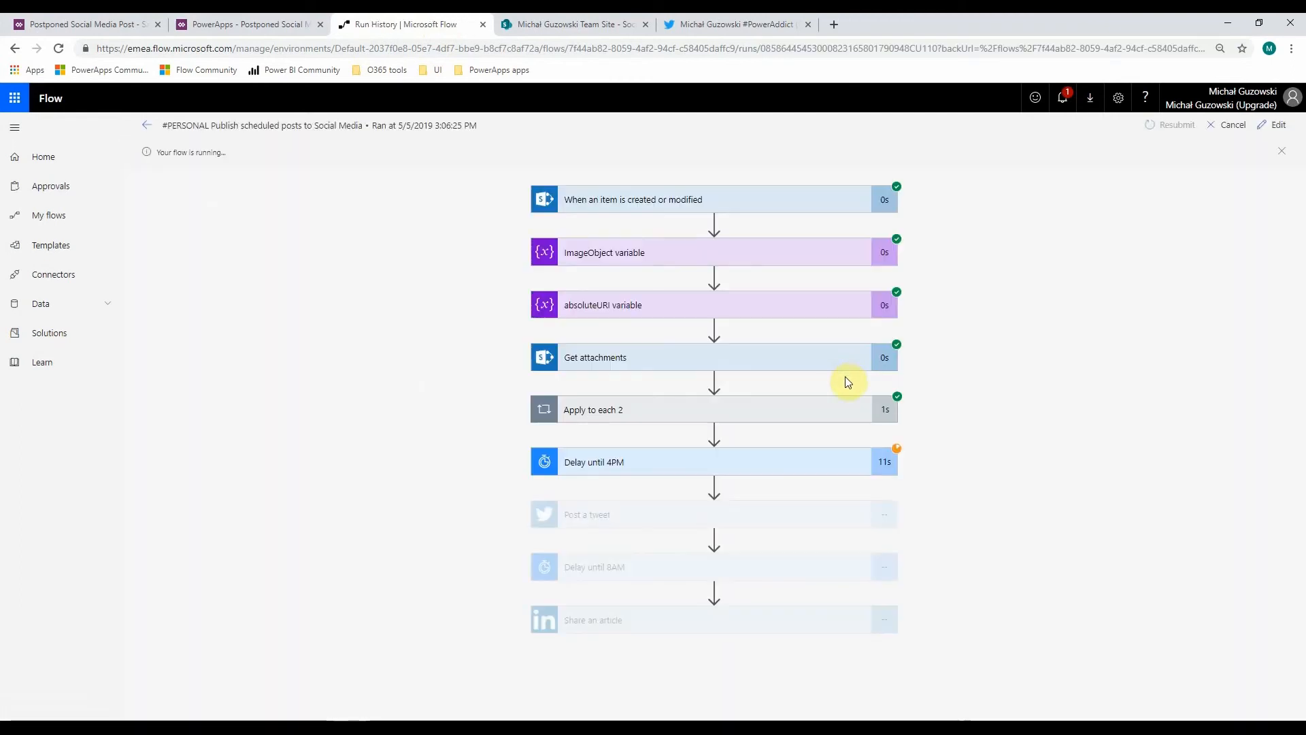
{"action": "mouse_move", "coordinate": [942, 376]}
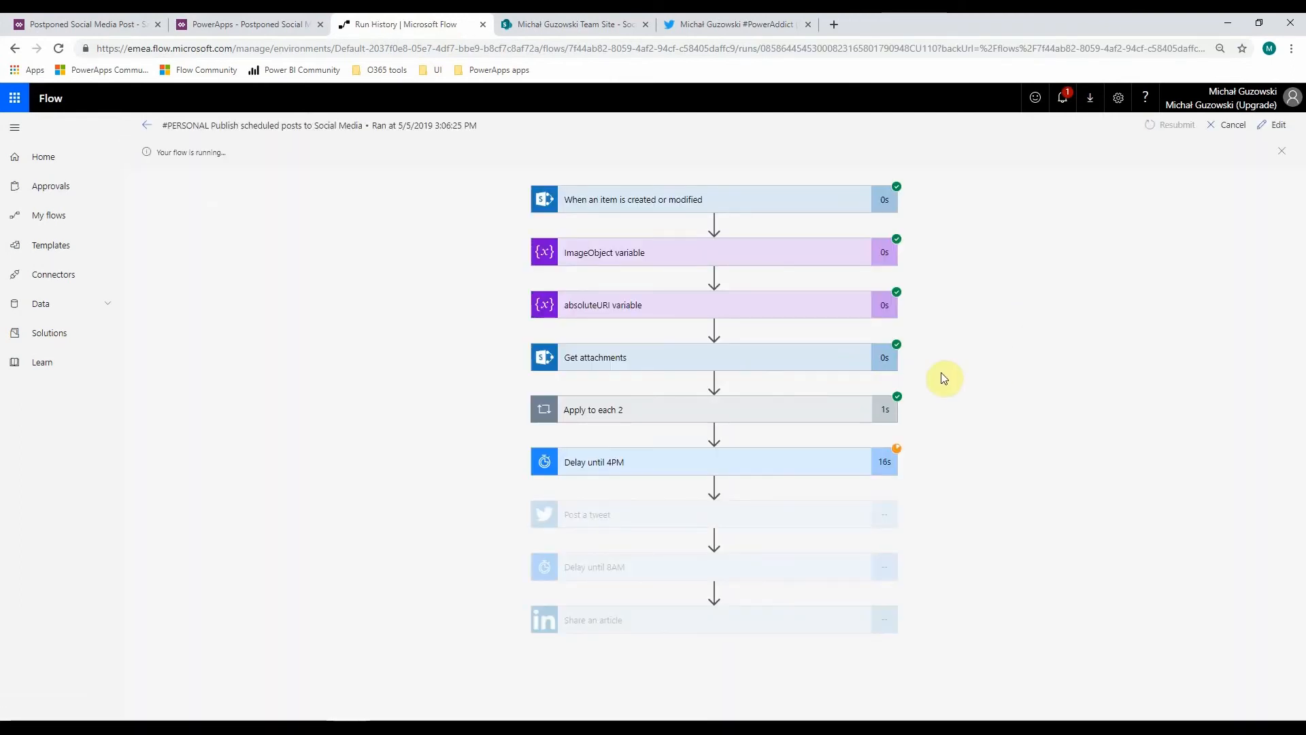